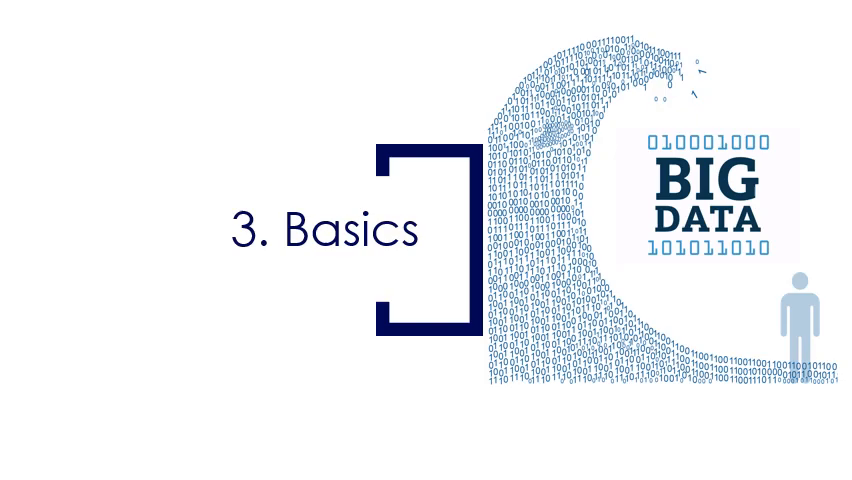
{"action": "key", "text": "Right"}
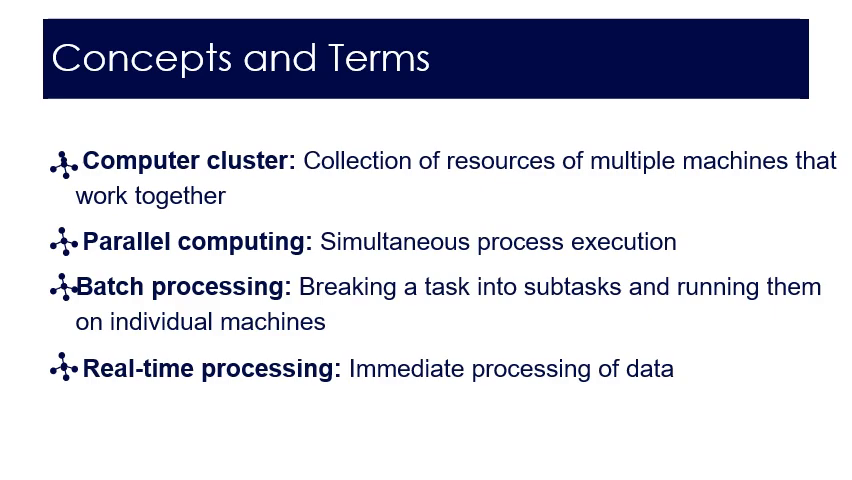
{"action": "key", "text": "Right"}
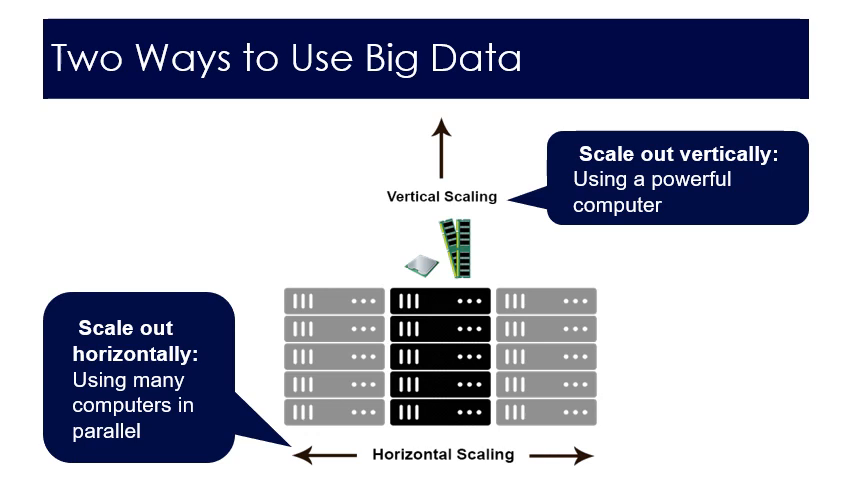
{"action": "key", "text": "right"}
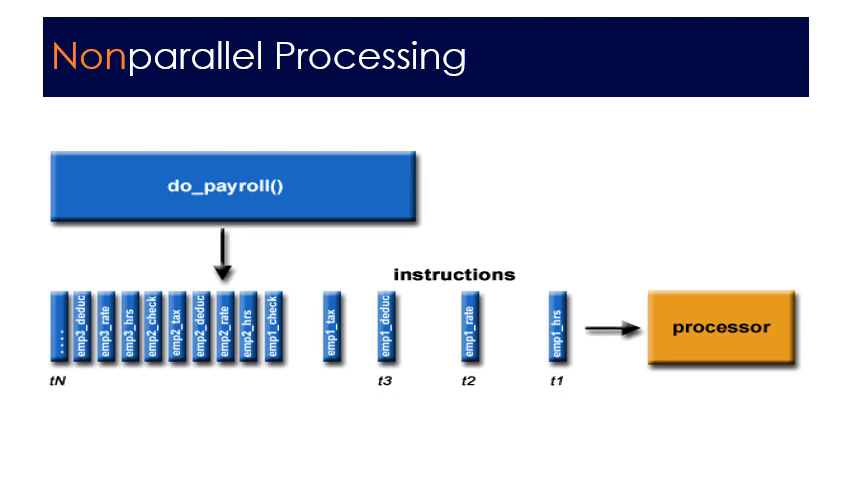
{"action": "key", "text": "right"}
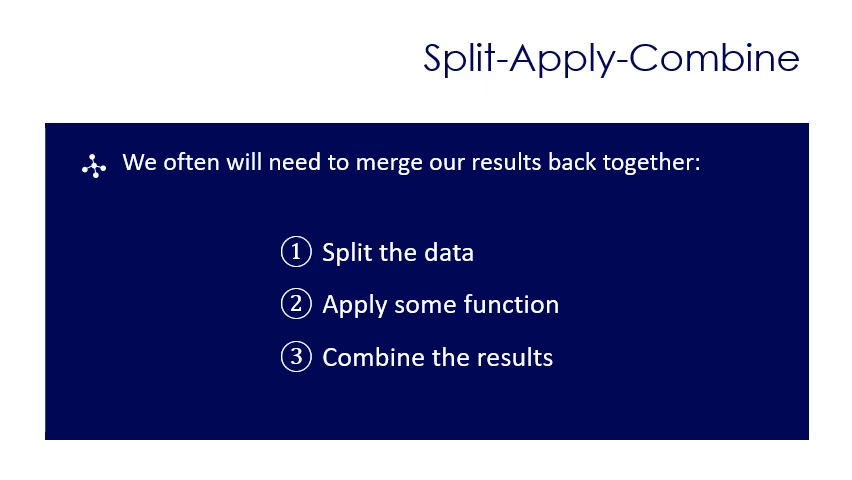
{"action": "key", "text": "right"}
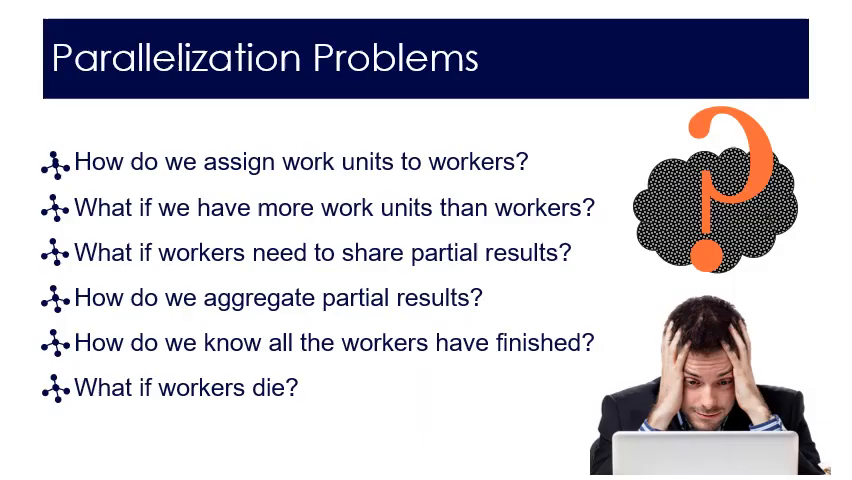